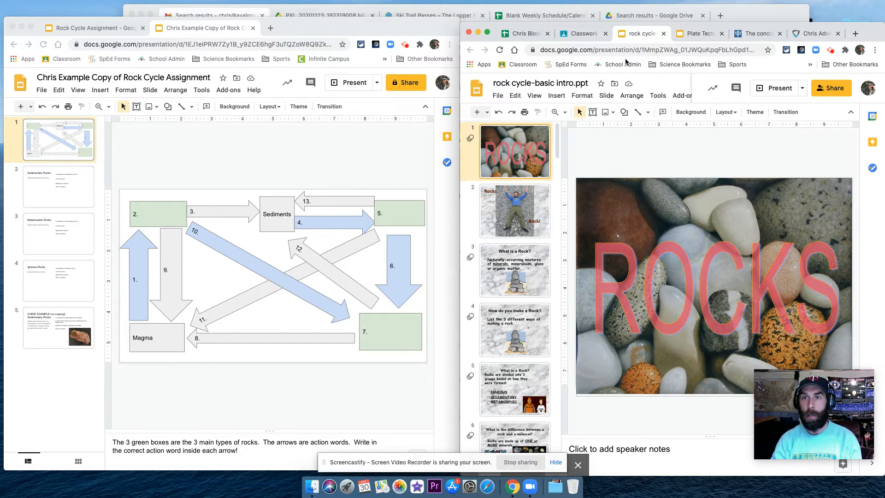
- Return to the class's Classwork page in Google Classroom to reach the rock cycle-basic intro attachment
{"action": "left_click", "coordinate": [581, 34]}
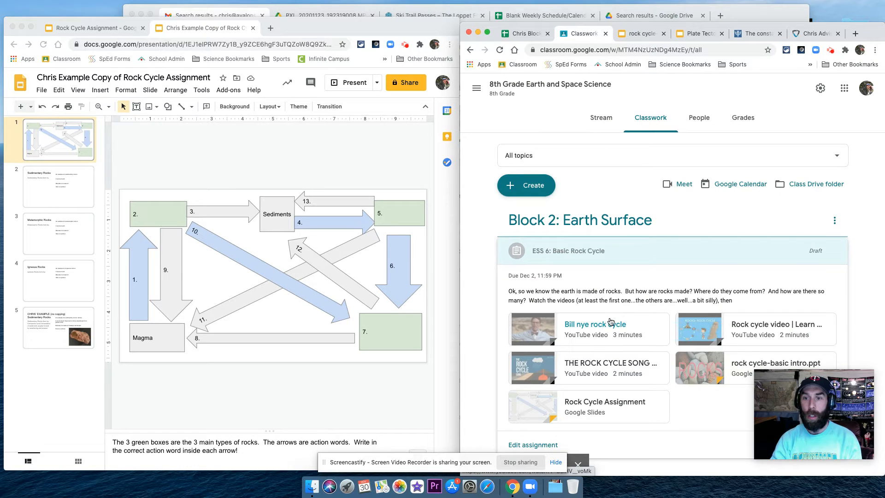
{"action": "mouse_move", "coordinate": [598, 328]}
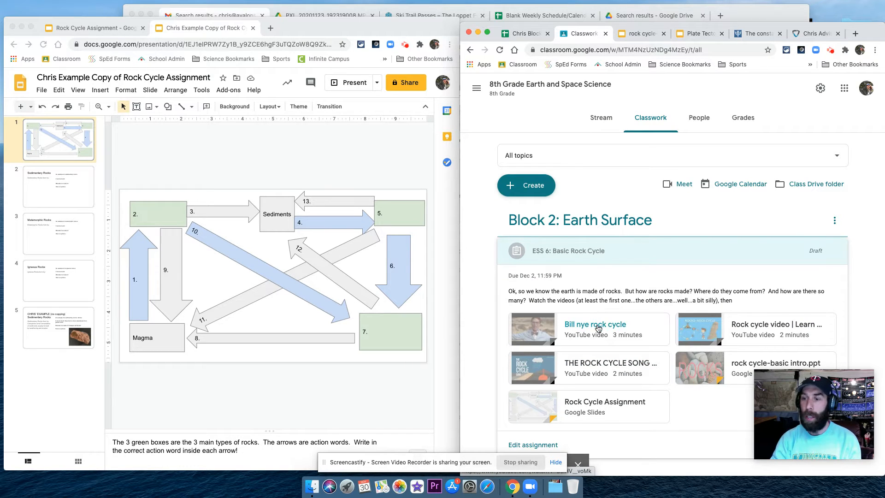
{"action": "mouse_move", "coordinate": [603, 328]}
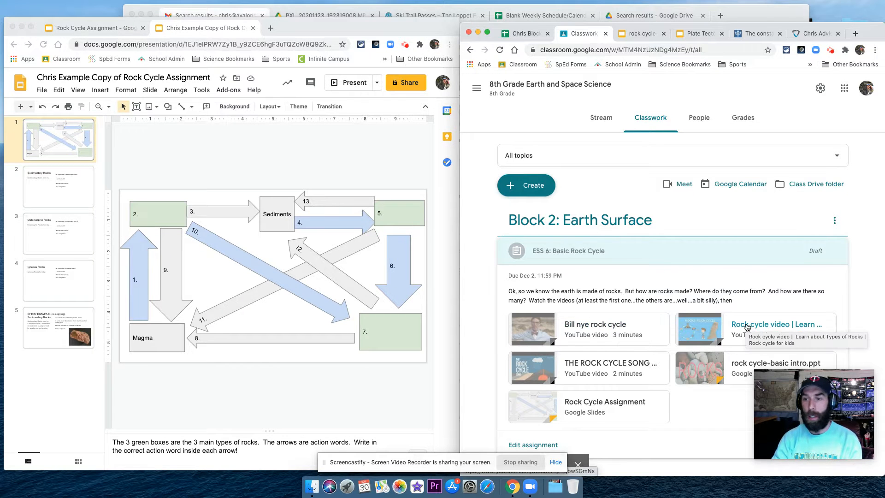
{"action": "mouse_move", "coordinate": [625, 342]}
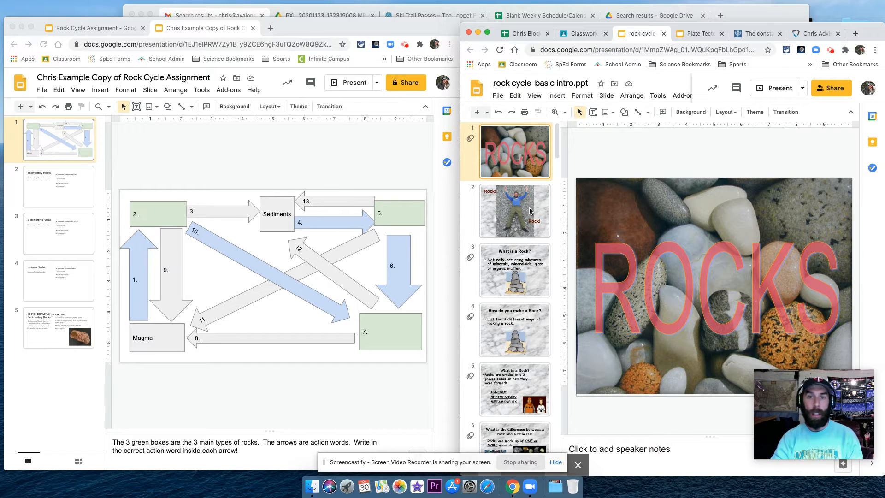
- Page through intro slides from What is a Rock? to Does a rock stay the same
{"action": "left_click", "coordinate": [515, 210]}
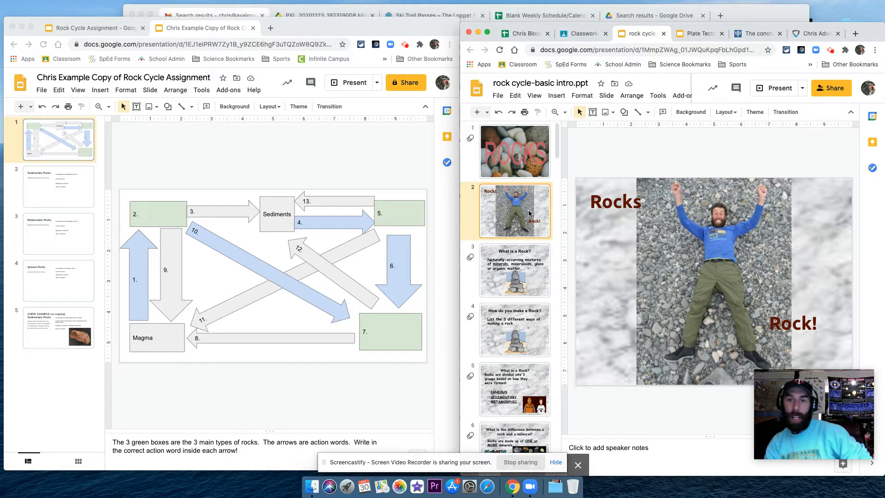
{"action": "left_click", "coordinate": [515, 270]}
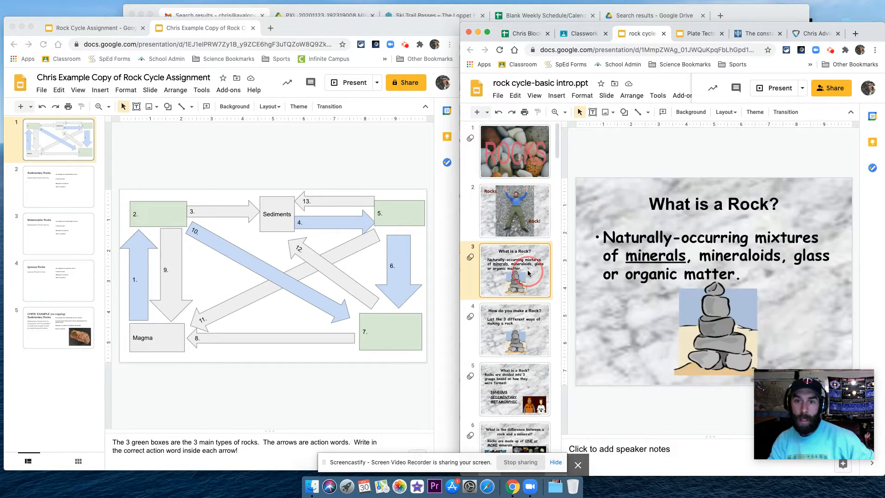
{"action": "left_click", "coordinate": [514, 330]}
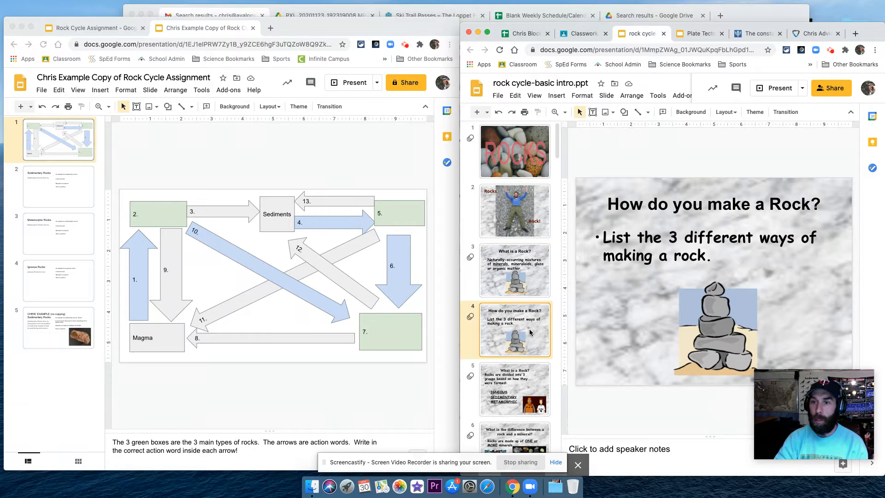
{"action": "mouse_move", "coordinate": [529, 339]}
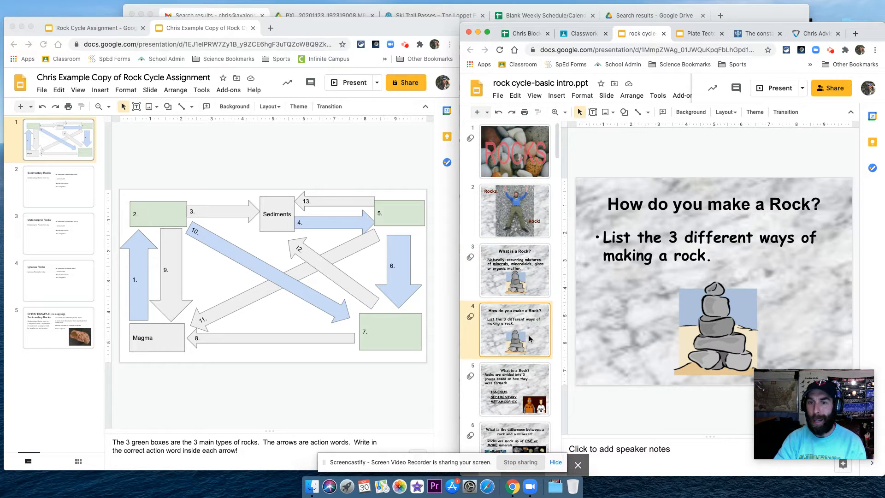
{"action": "left_click", "coordinate": [514, 390]}
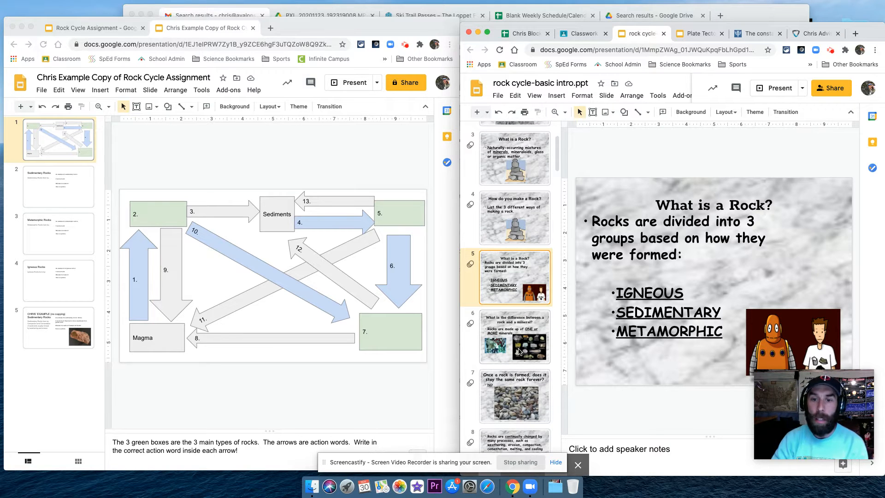
{"action": "left_click", "coordinate": [514, 268]}
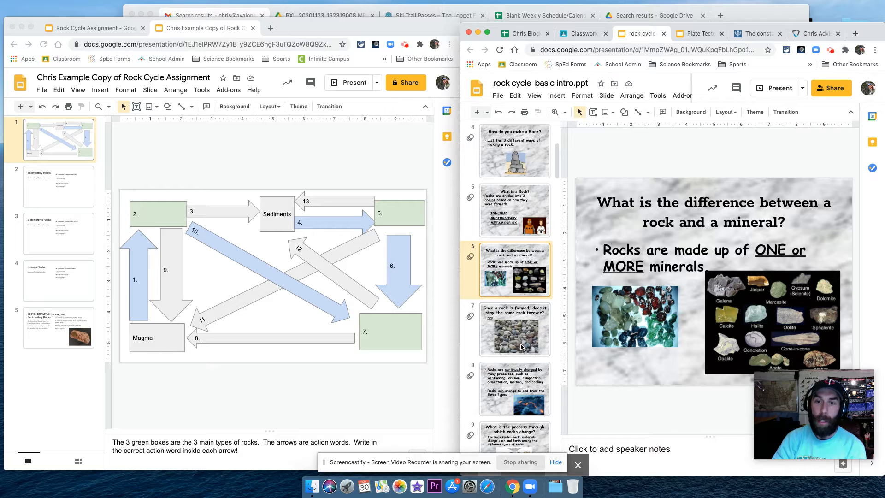
{"action": "left_click", "coordinate": [515, 331]}
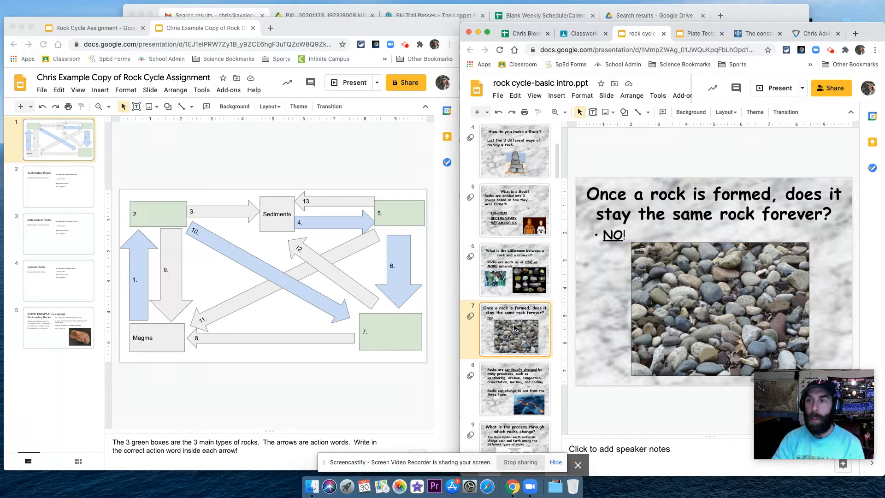
- Continue through the rock cycle process and illustration slides to the blank diagram slide
{"action": "scroll", "scroll_direction": "down", "scroll_amount": 3}
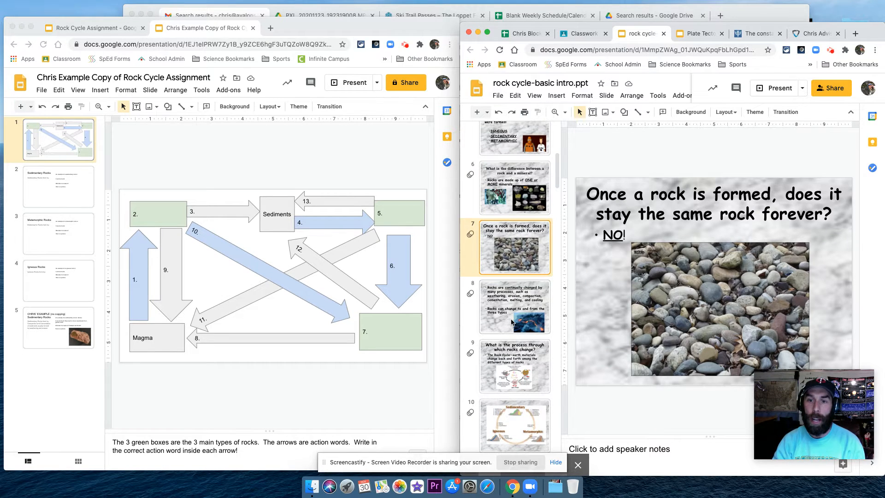
{"action": "left_click", "coordinate": [513, 306]}
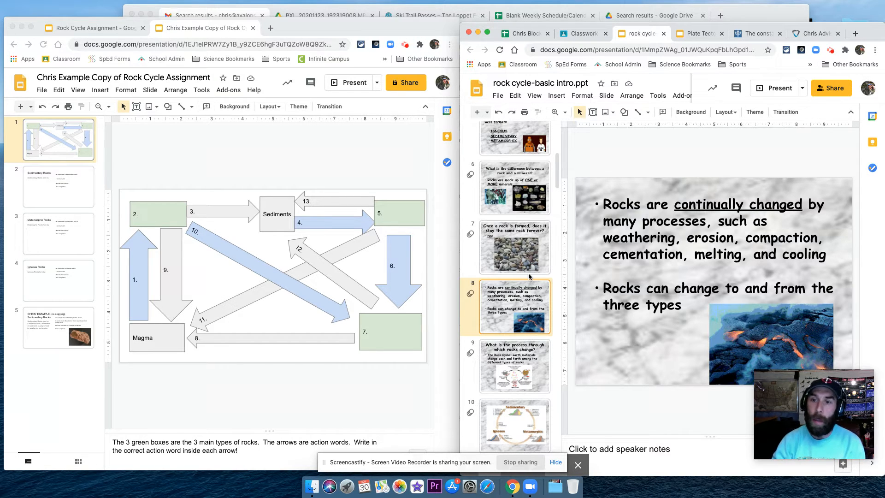
{"action": "scroll", "scroll_direction": "down", "scroll_amount": 3}
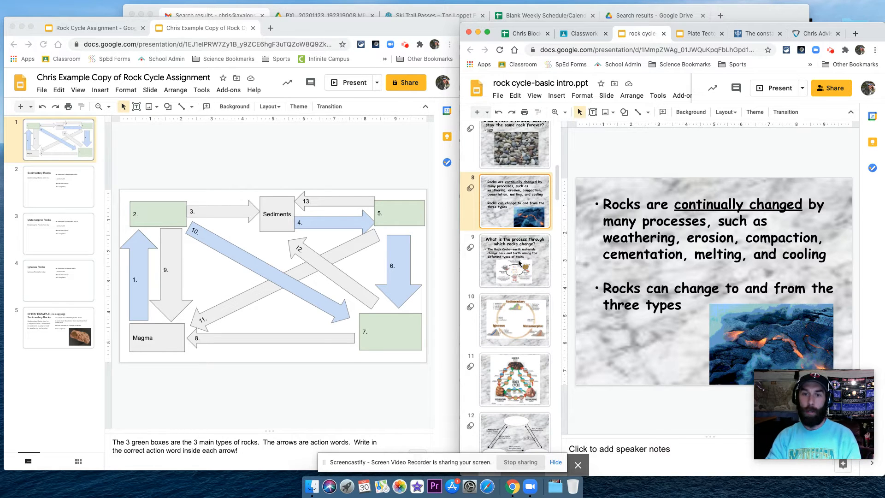
{"action": "left_click", "coordinate": [513, 259]}
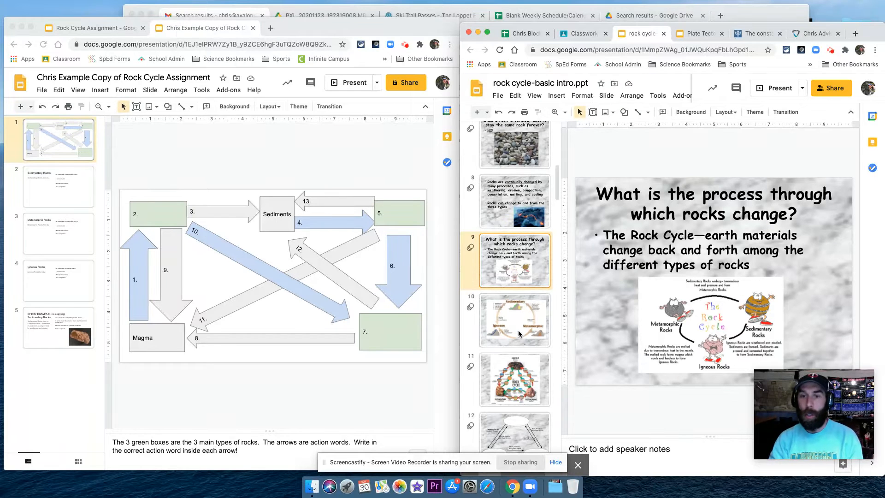
{"action": "left_click", "coordinate": [515, 320]}
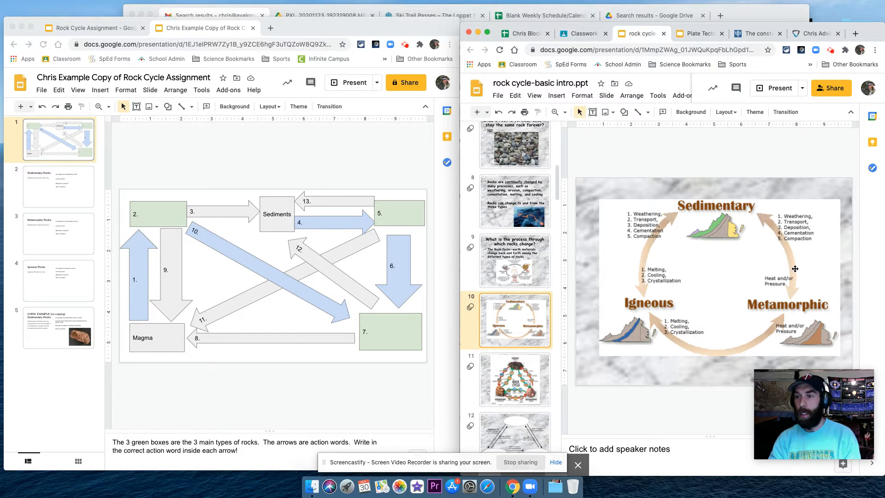
{"action": "left_click", "coordinate": [515, 379]}
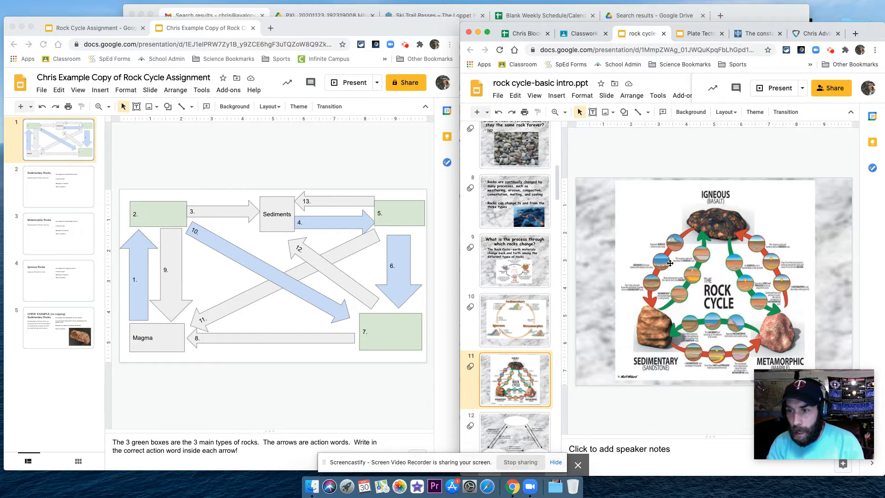
{"action": "scroll", "scroll_direction": "down", "scroll_amount": 3}
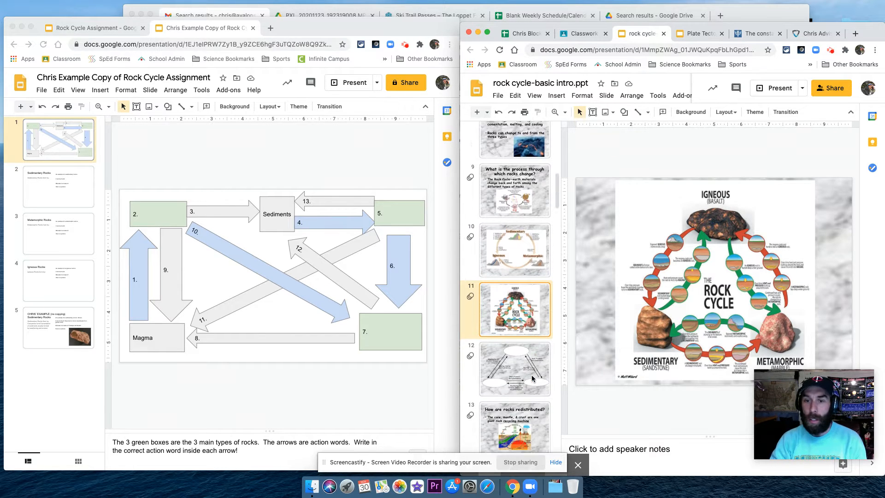
{"action": "left_click", "coordinate": [513, 268]}
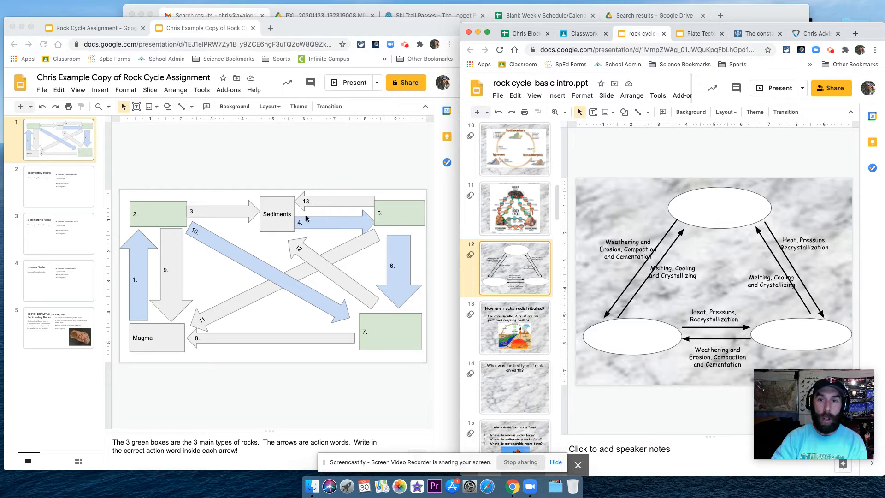
{"action": "mouse_move", "coordinate": [132, 445]}
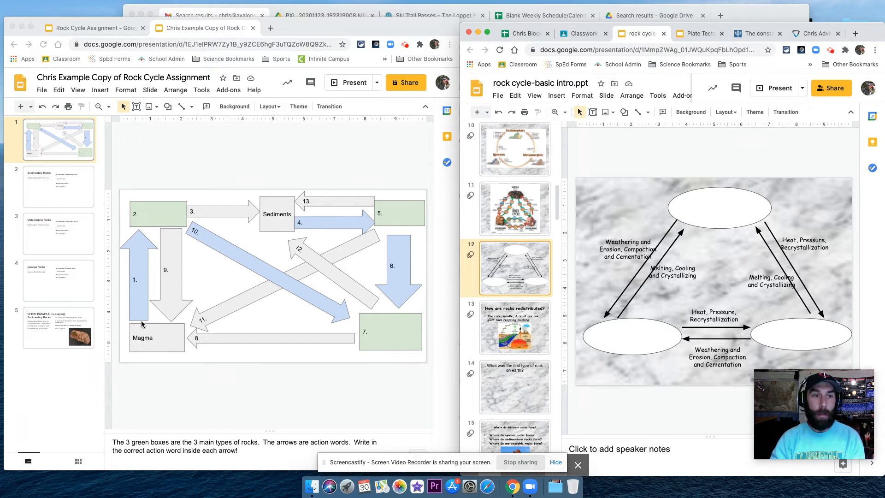
{"action": "mouse_move", "coordinate": [141, 244]}
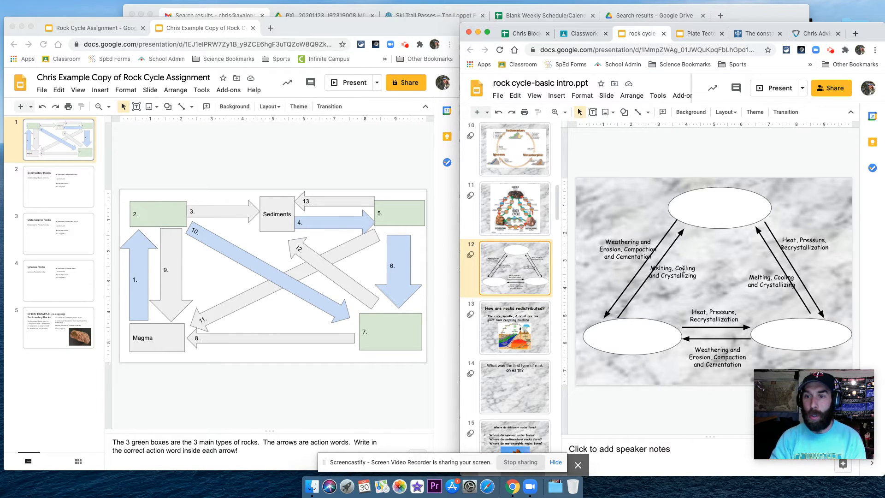
- Select the Melting, Cooling and Crystallizing label, then place the cursor in arrow 1
{"action": "left_click", "coordinate": [671, 272]}
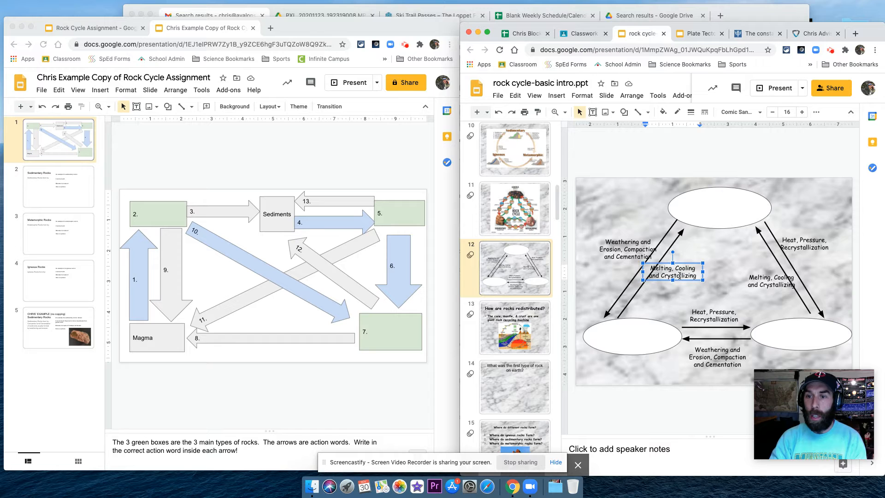
{"action": "left_click", "coordinate": [141, 280]}
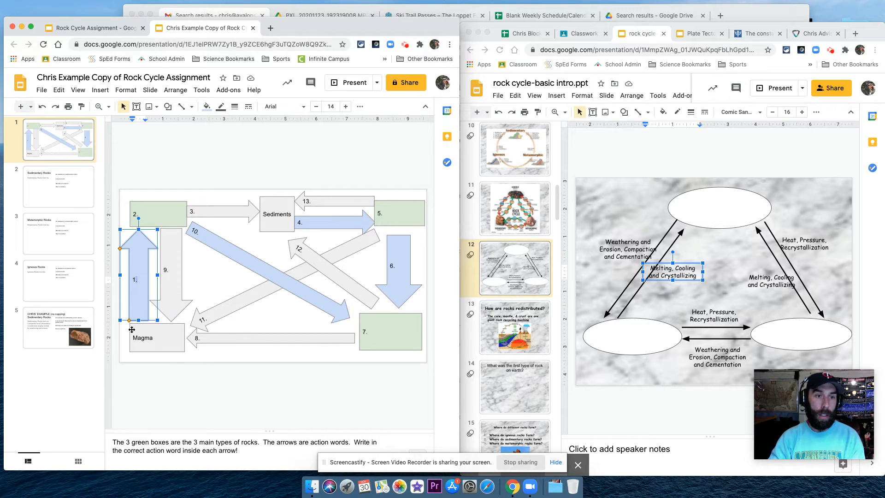
- Type arrow 1's cooling label, 'Igneous Rock', and 'Weathering' into the diagram shapes
{"action": "type", "text": "Cooling and Crystalization"}
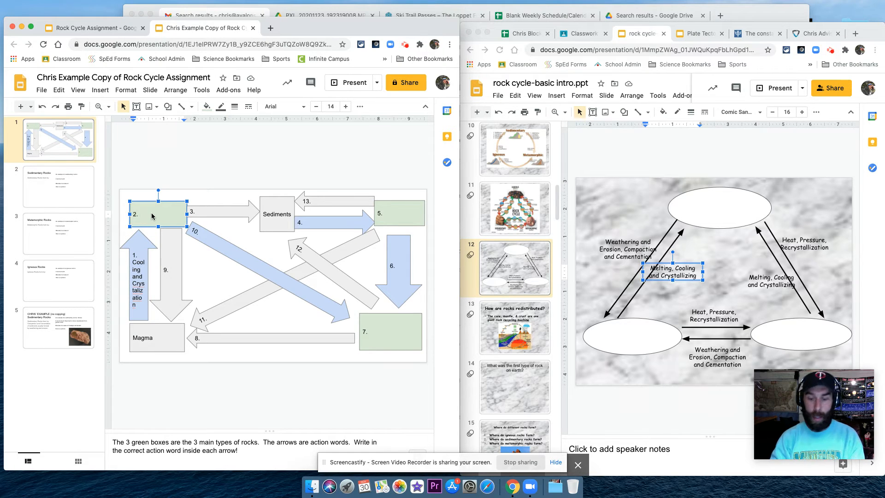
{"action": "type", "text": "Igneous Rock"}
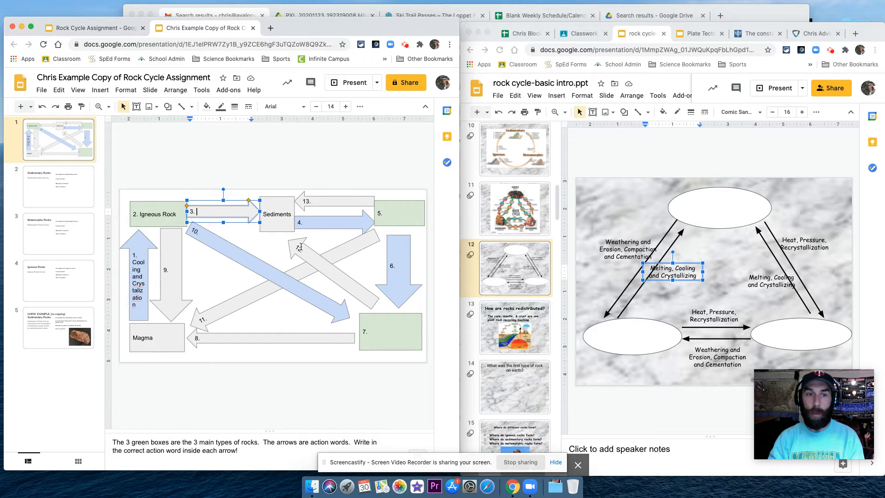
{"action": "type", "text": "Weathering and Erosion"}
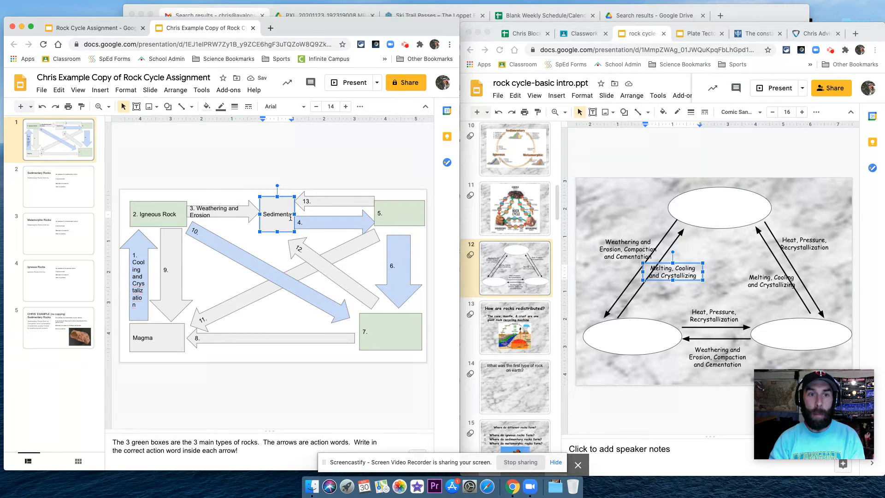
- Label arrow 4 'Compaction and Cementation'
{"action": "left_click", "coordinate": [399, 213]}
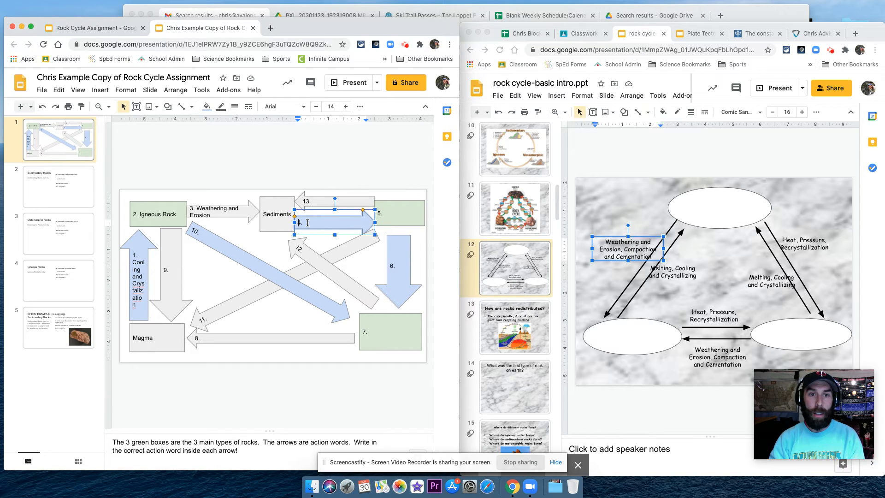
{"action": "type", "text": "Compaction"}
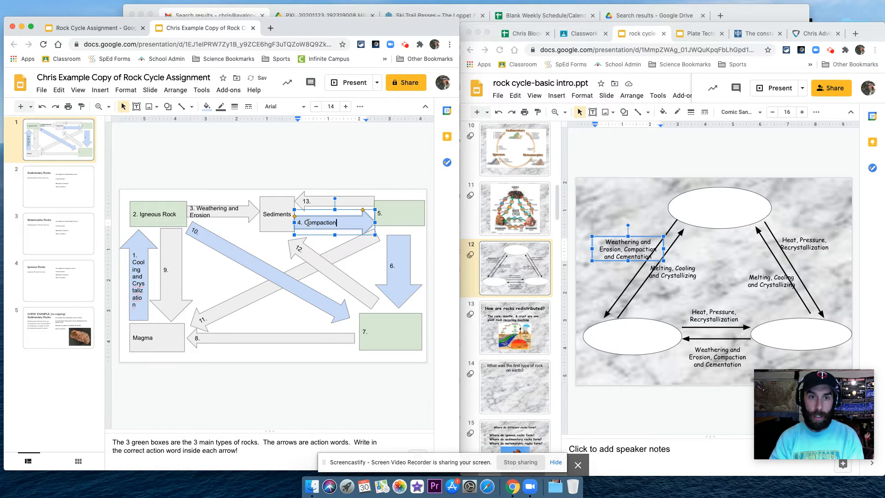
{"action": "type", "text": "and Cement"}
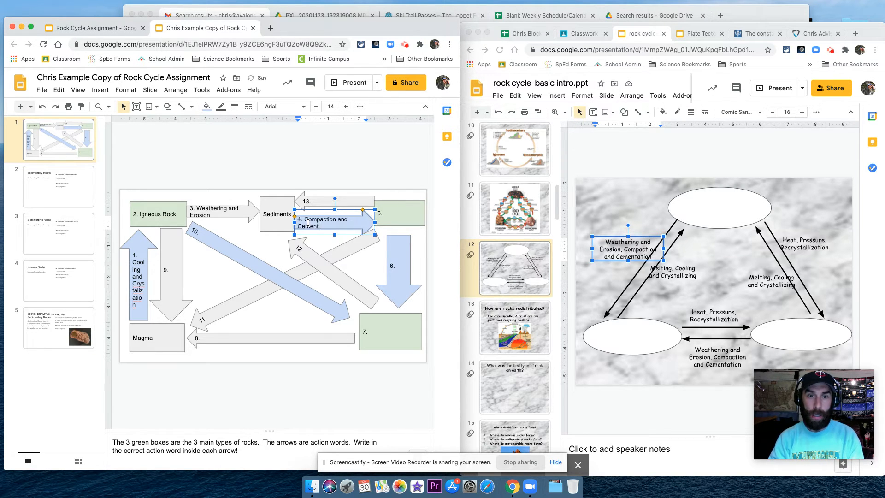
{"action": "type", "text": "ation"}
{"action": "left_click", "coordinate": [399, 213]}
{"action": "type", "text": " Sedimentary Rock"}
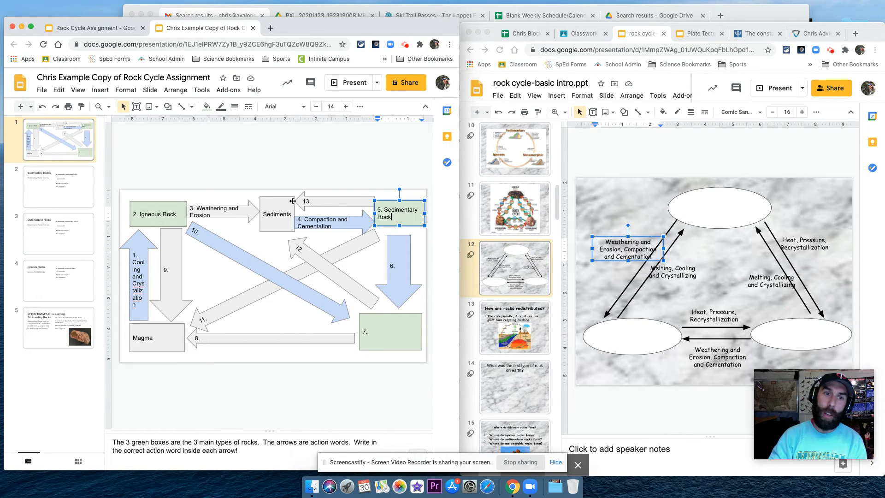
- Type 'Weathering and Erosion' into arrow 13 and 'Melt' into arrow 11
{"action": "left_click", "coordinate": [217, 213]}
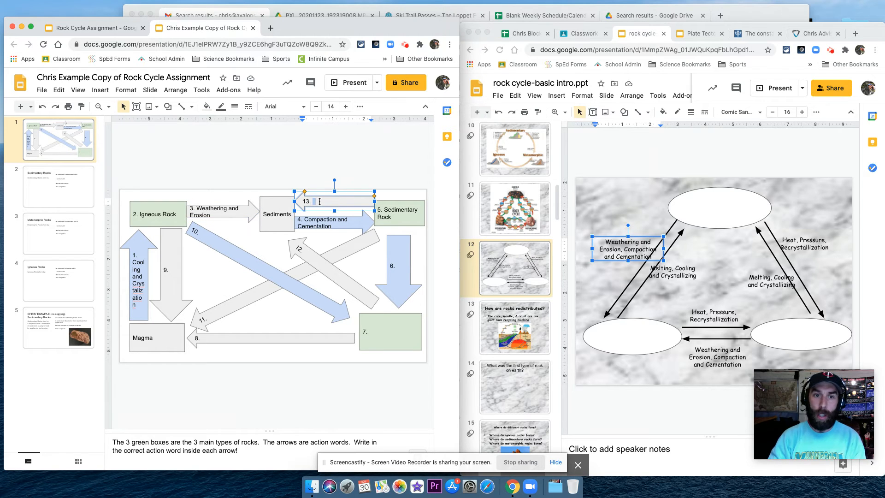
{"action": "type", "text": "Weathering"}
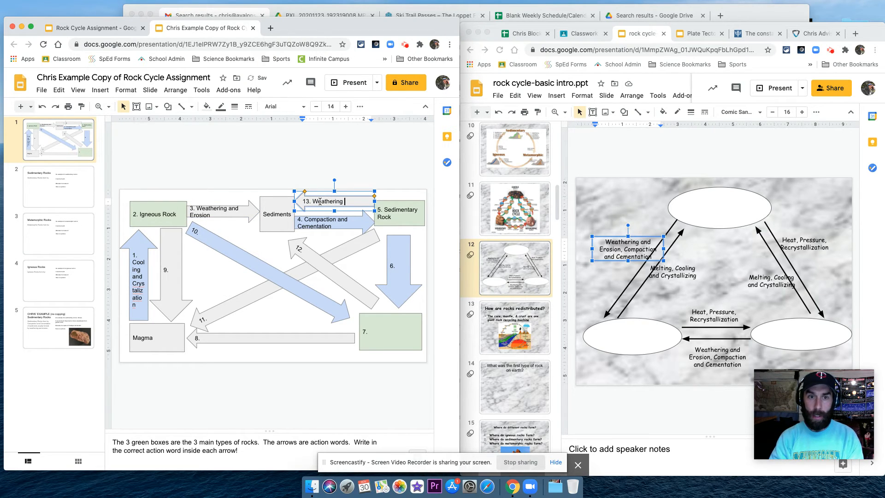
{"action": "type", "text": "and Erosion"}
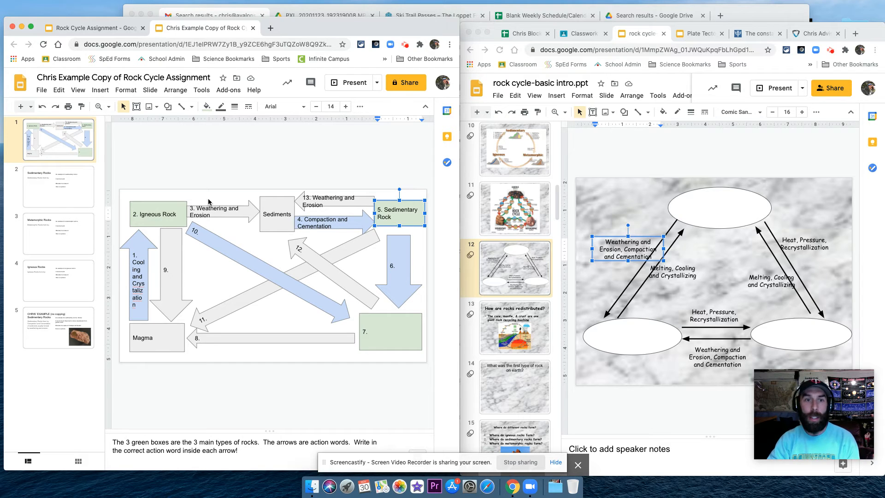
{"action": "mouse_move", "coordinate": [334, 254]}
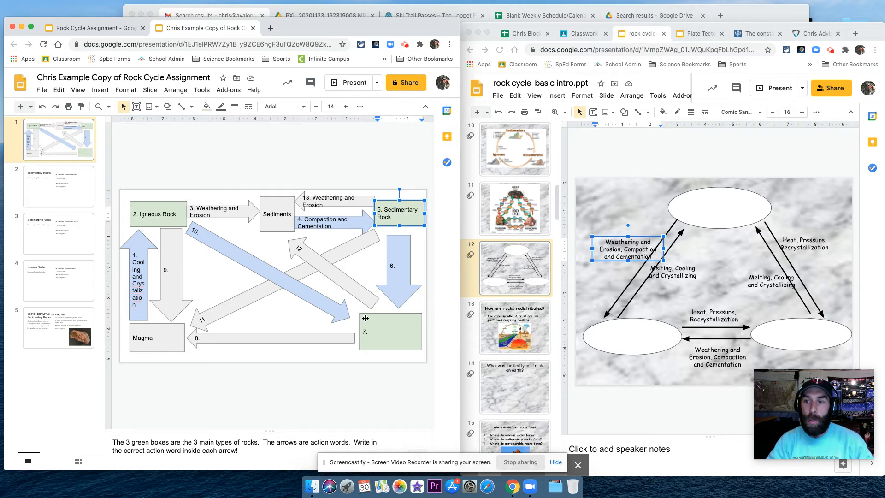
{"action": "mouse_move", "coordinate": [325, 237]}
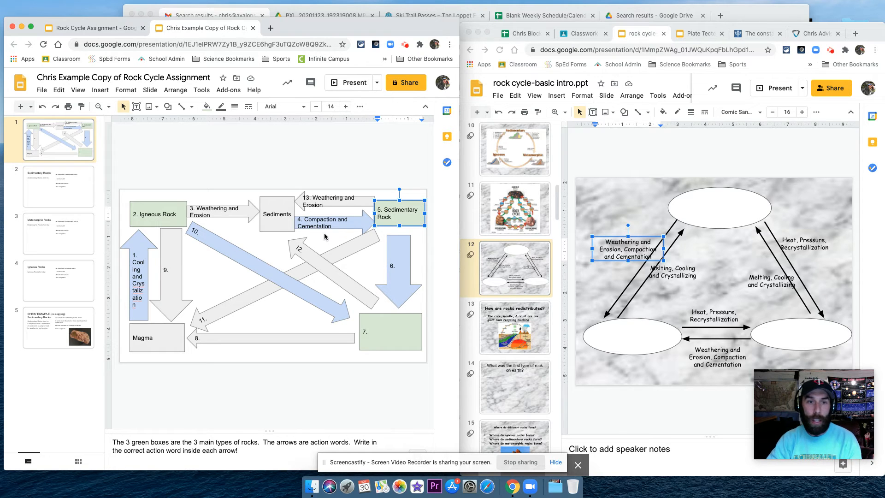
{"action": "left_click", "coordinate": [156, 337]}
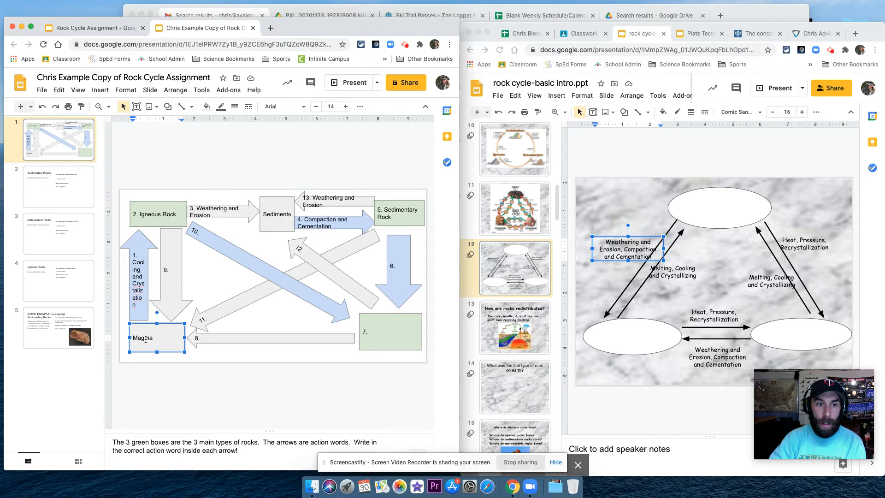
{"action": "mouse_move", "coordinate": [198, 305]}
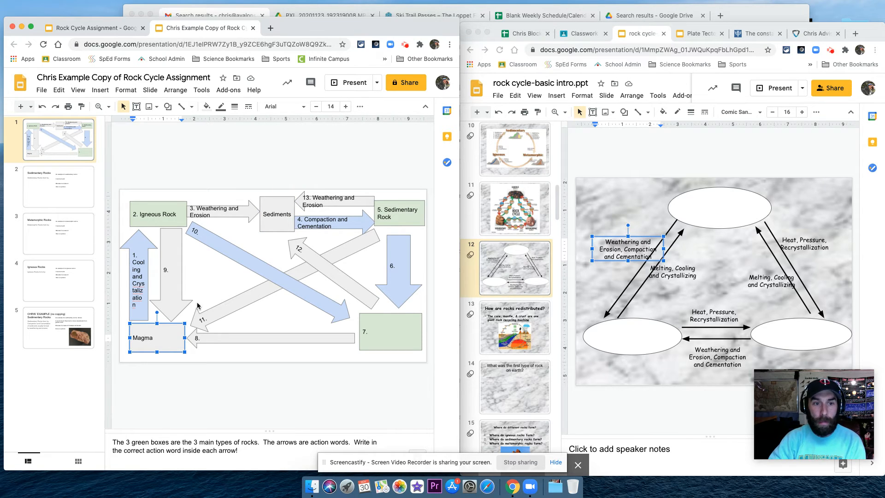
{"action": "mouse_move", "coordinate": [355, 244]}
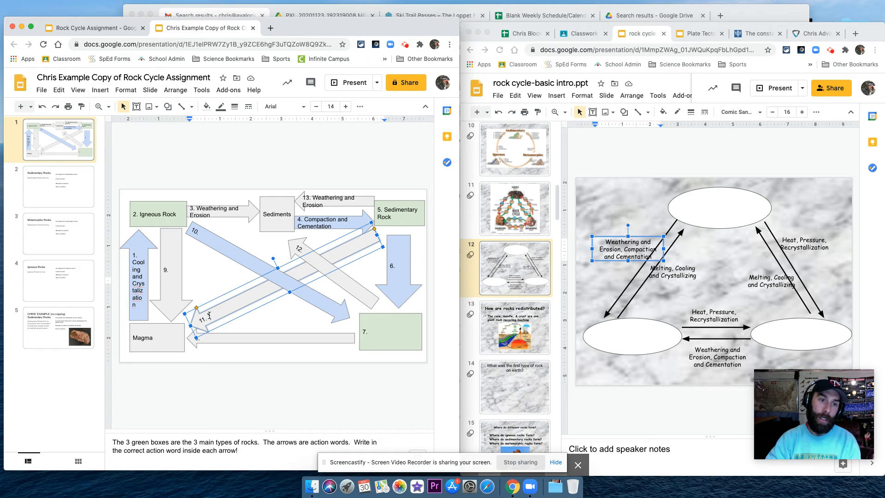
{"action": "type", "text": "Melt"}
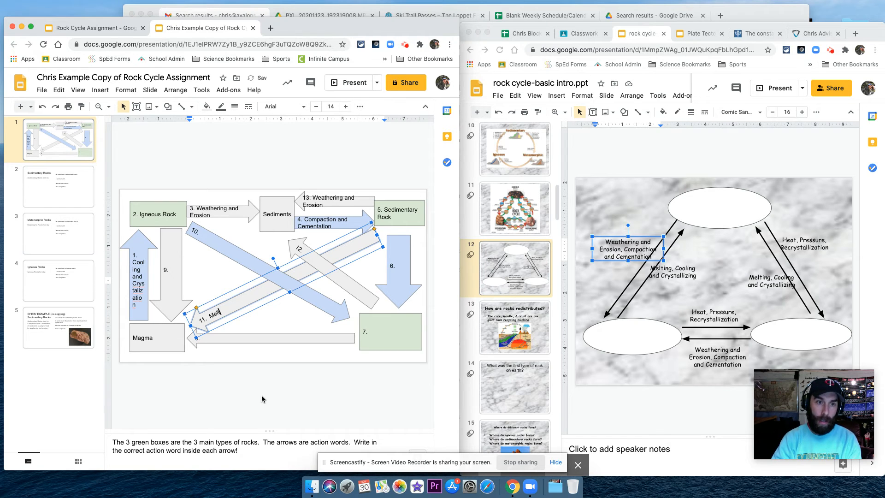
{"action": "mouse_move", "coordinate": [166, 326]}
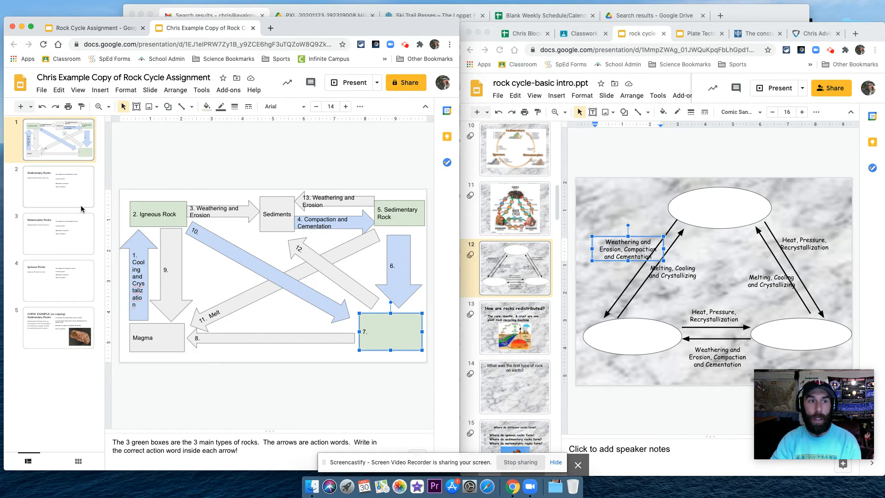
- View the Sedimentary, Metamorphic and Igneous Rocks slides, then the arkose example slide
{"action": "left_click", "coordinate": [58, 187]}
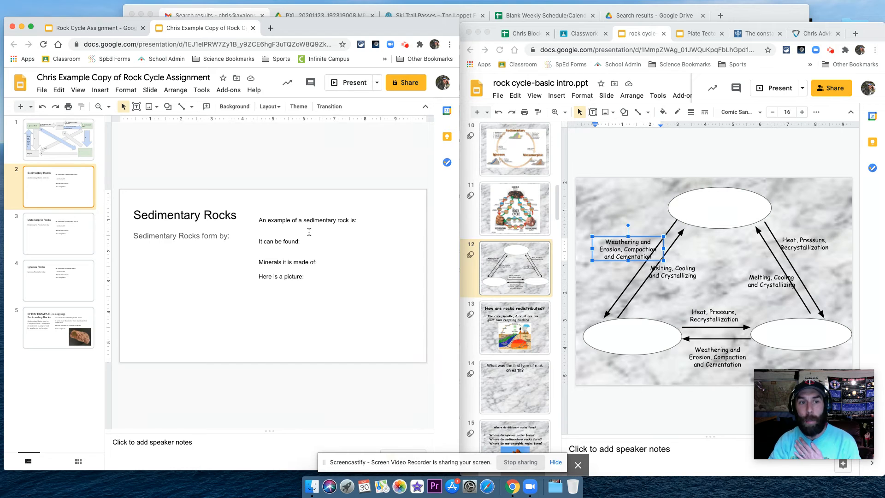
{"action": "left_click", "coordinate": [58, 233]}
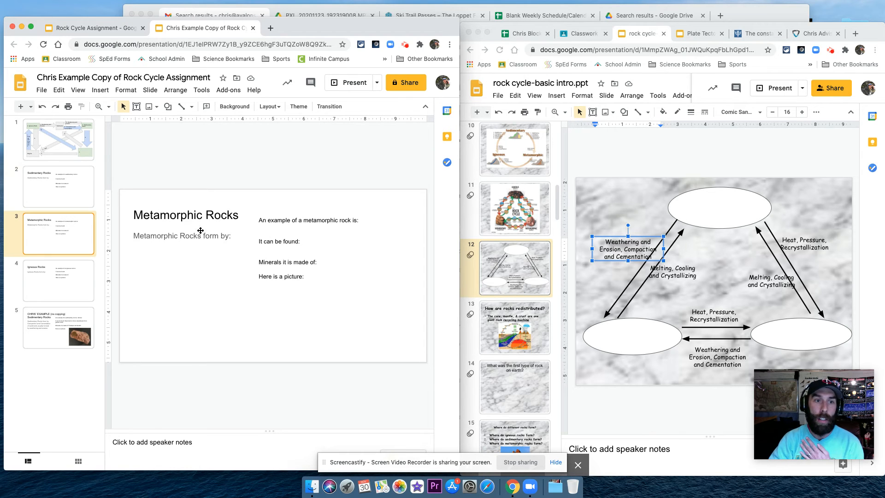
{"action": "left_click", "coordinate": [58, 282]}
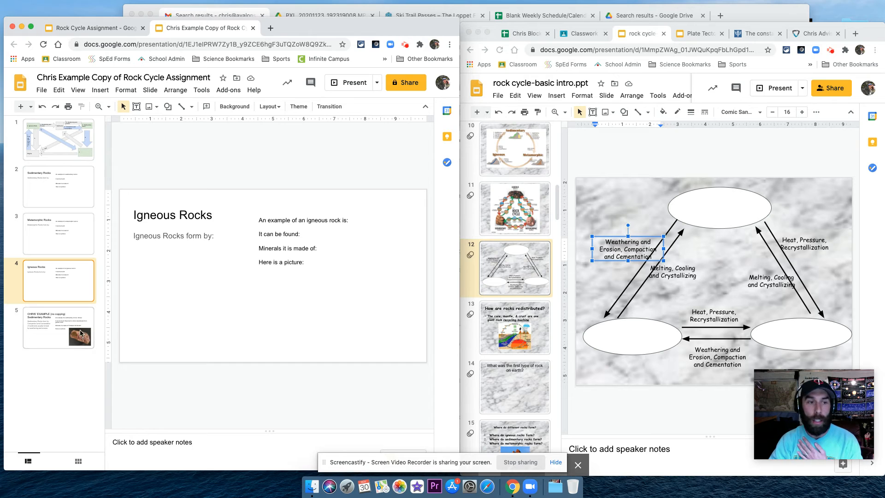
{"action": "left_click", "coordinate": [58, 327]}
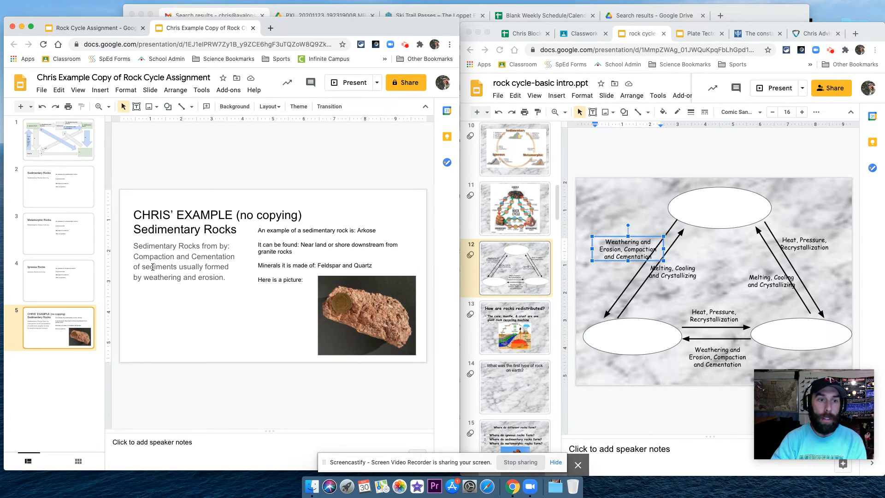
{"action": "mouse_move", "coordinate": [189, 284]}
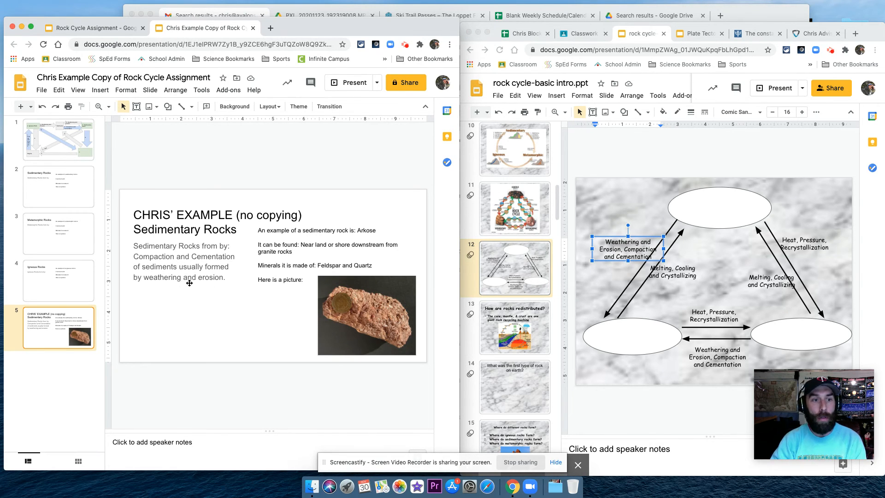
- Inspect the example slide's text and rock picture, then return to the Igneous Rocks slide
{"action": "left_click", "coordinate": [58, 186]}
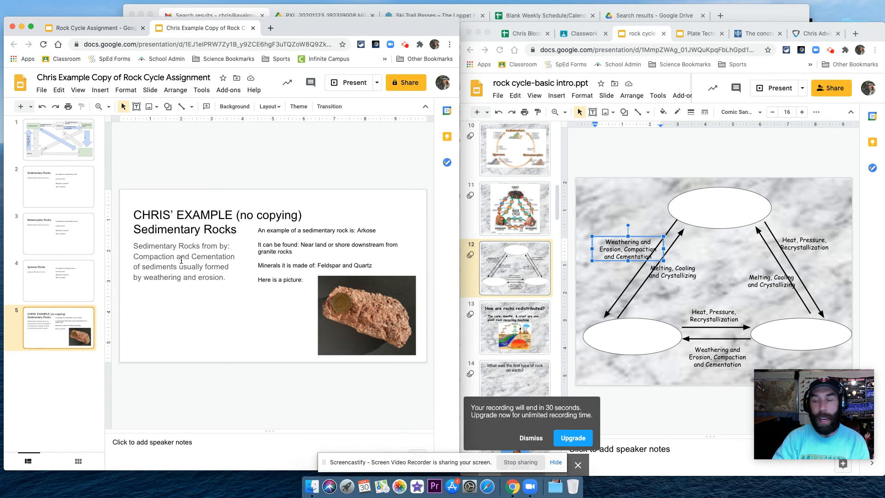
{"action": "left_click", "coordinate": [313, 249]}
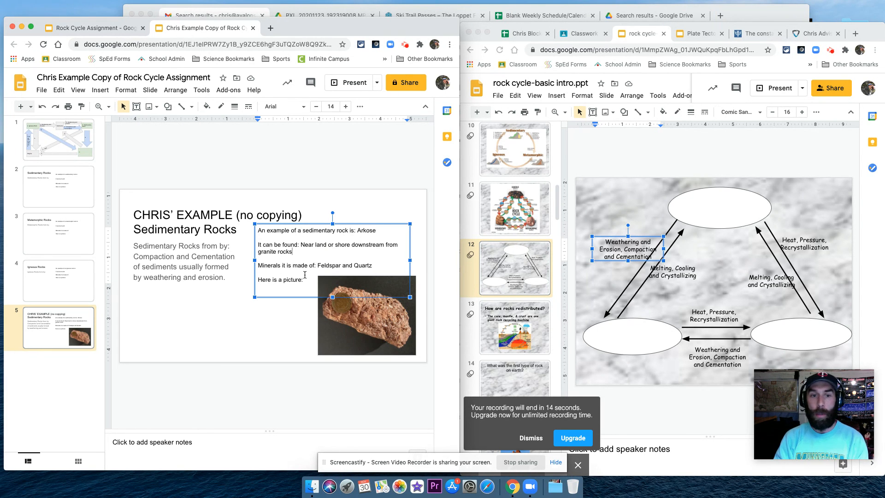
{"action": "left_click", "coordinate": [367, 316]}
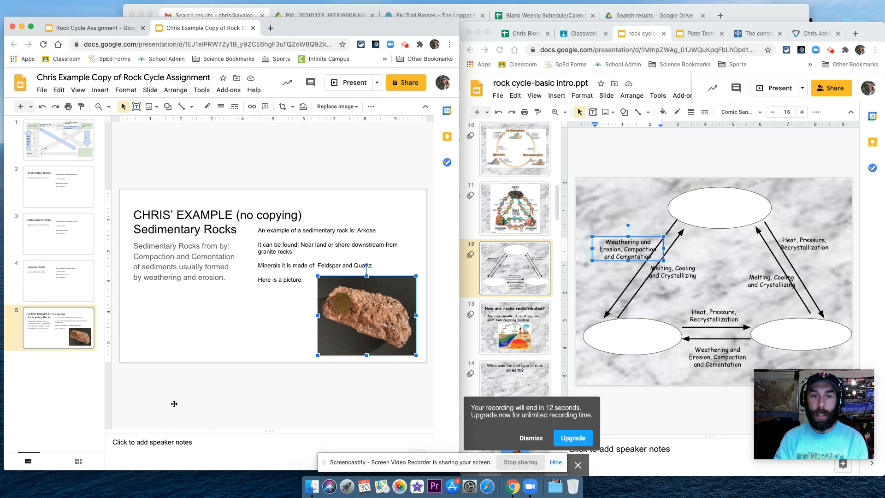
{"action": "left_click", "coordinate": [58, 187]}
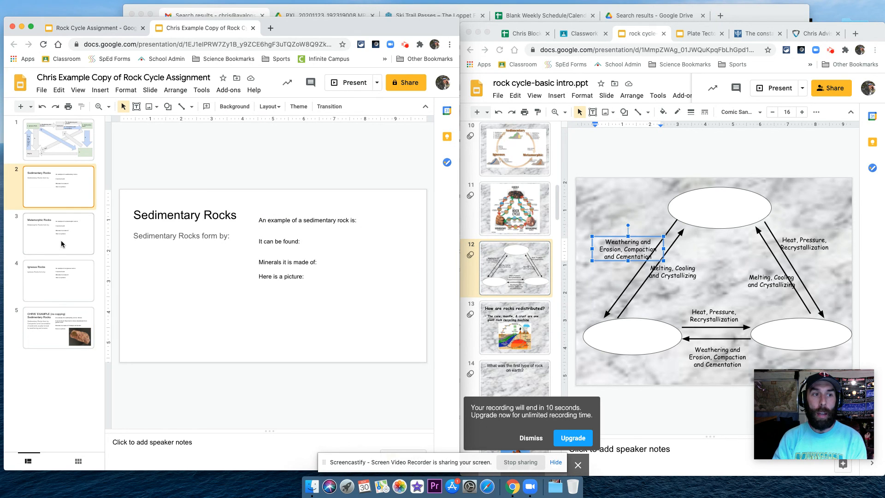
{"action": "left_click", "coordinate": [58, 281]}
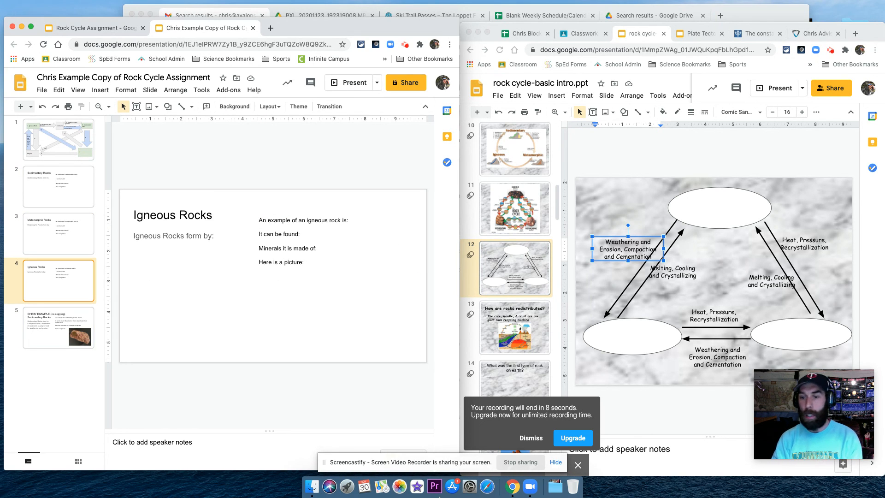